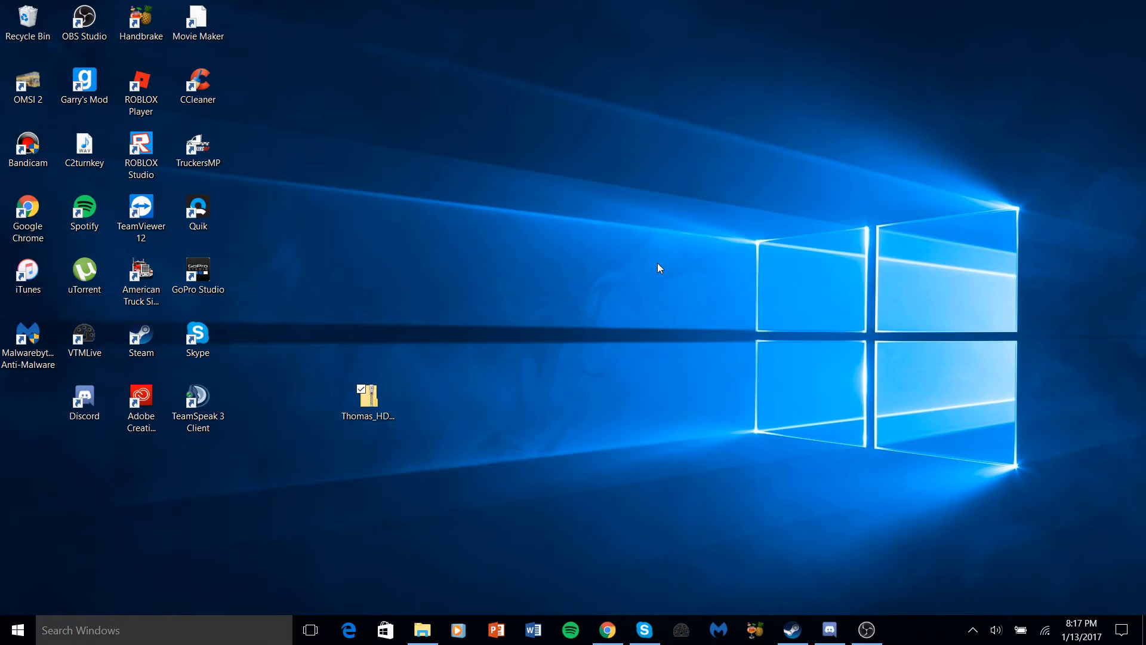
mouse_move(672, 278)
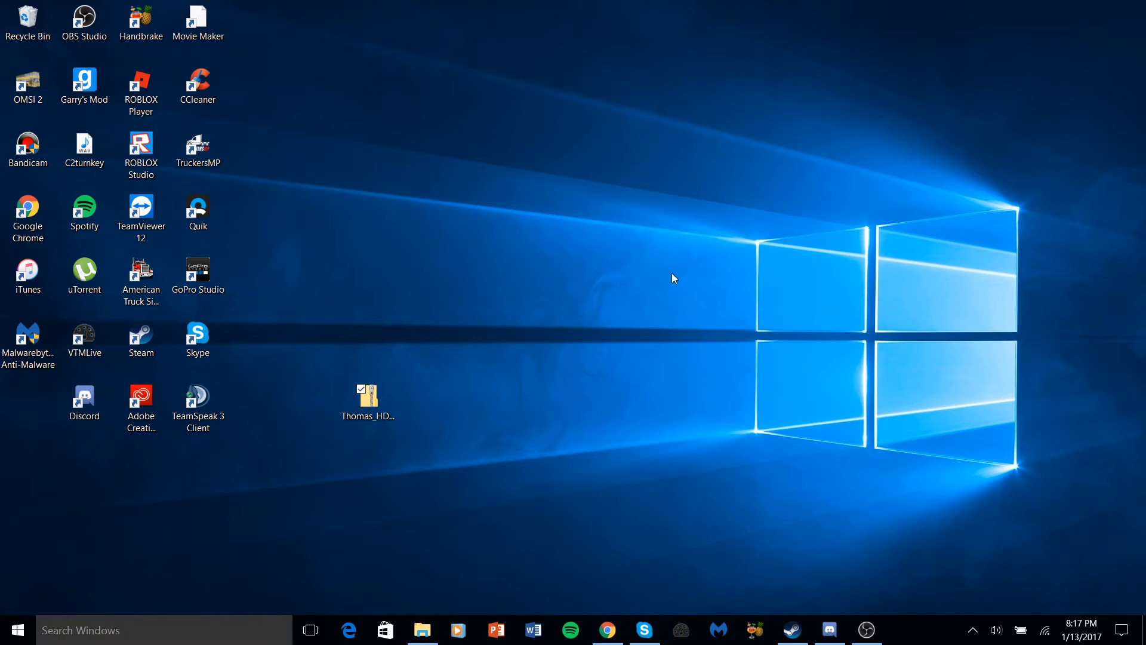
mouse_move(441, 522)
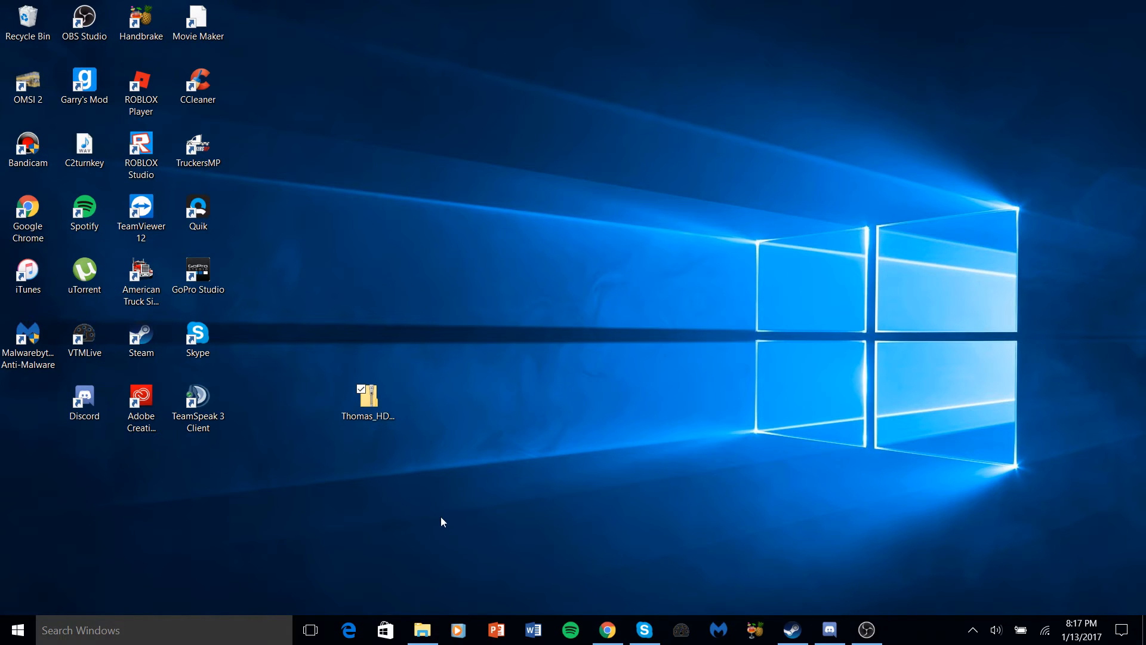
mouse_move(431, 576)
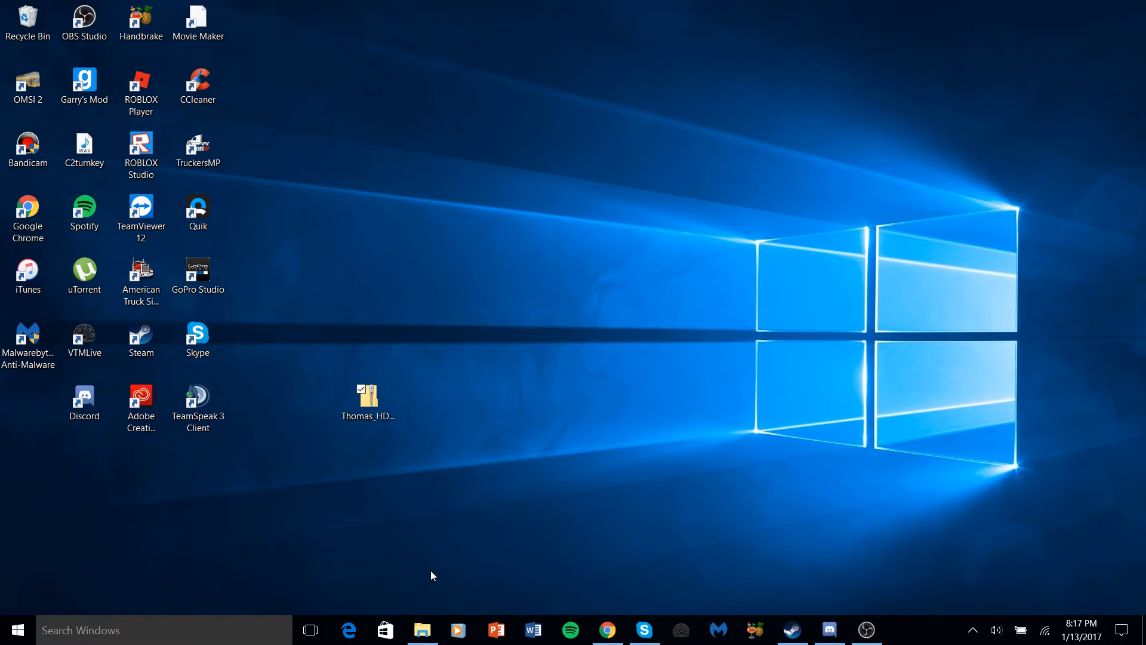
Step: Browse Documents > Rigs of Rods 0.4 > vehicles, shrink the window beside the desktop, and return to Rigs of Rods 0.4
left_click(367, 399)
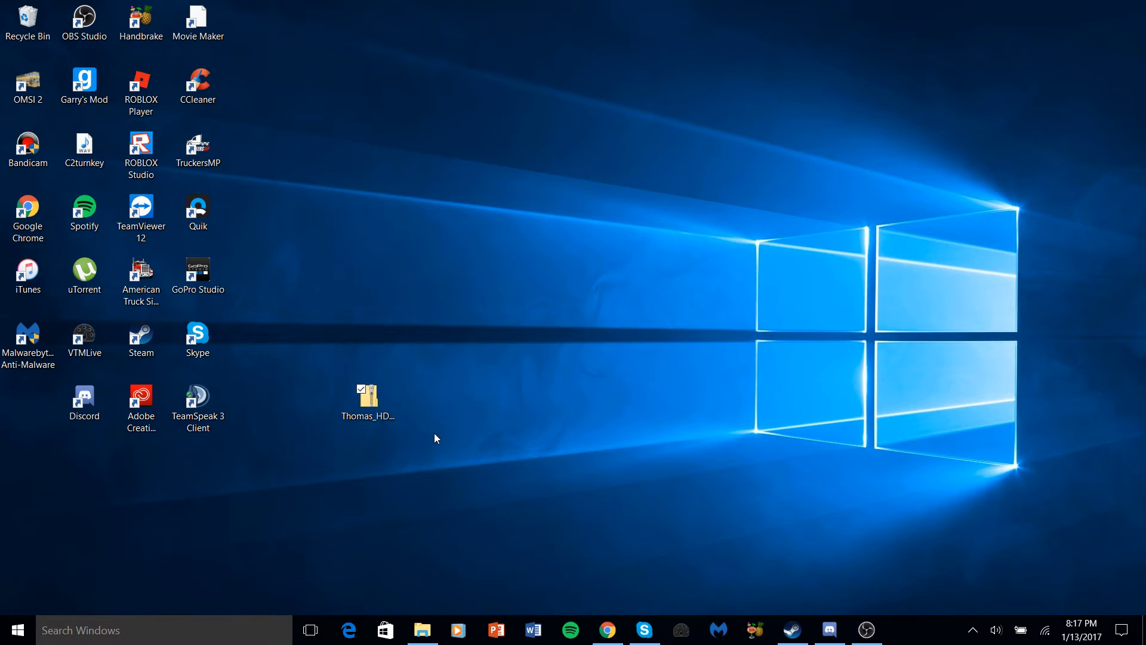
mouse_move(432, 457)
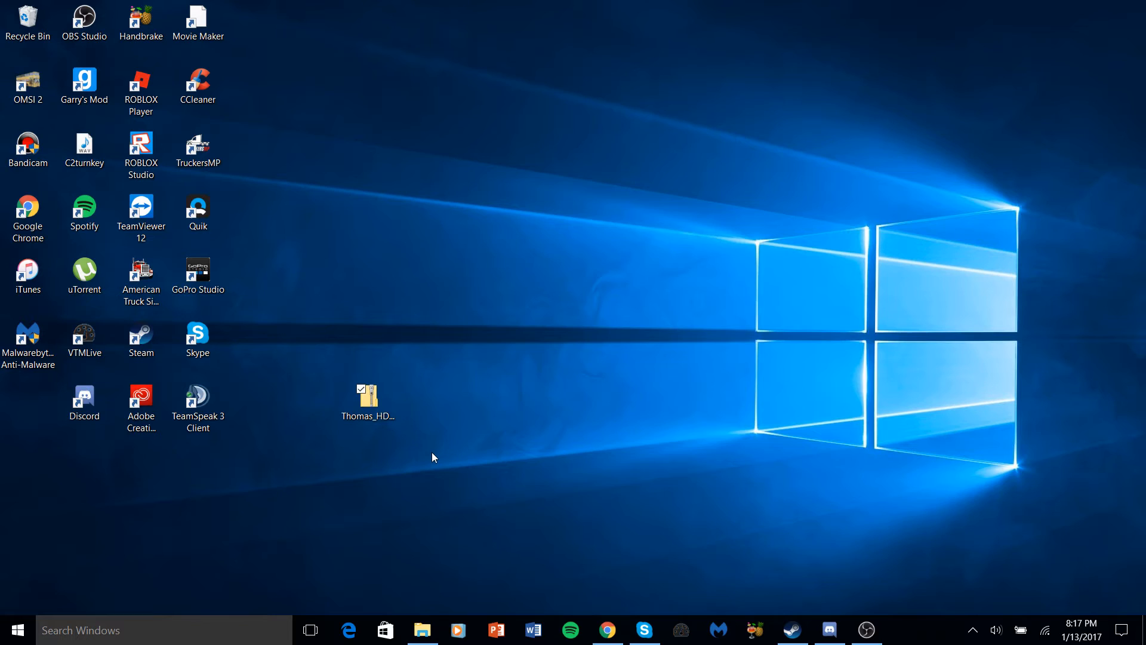
mouse_move(428, 483)
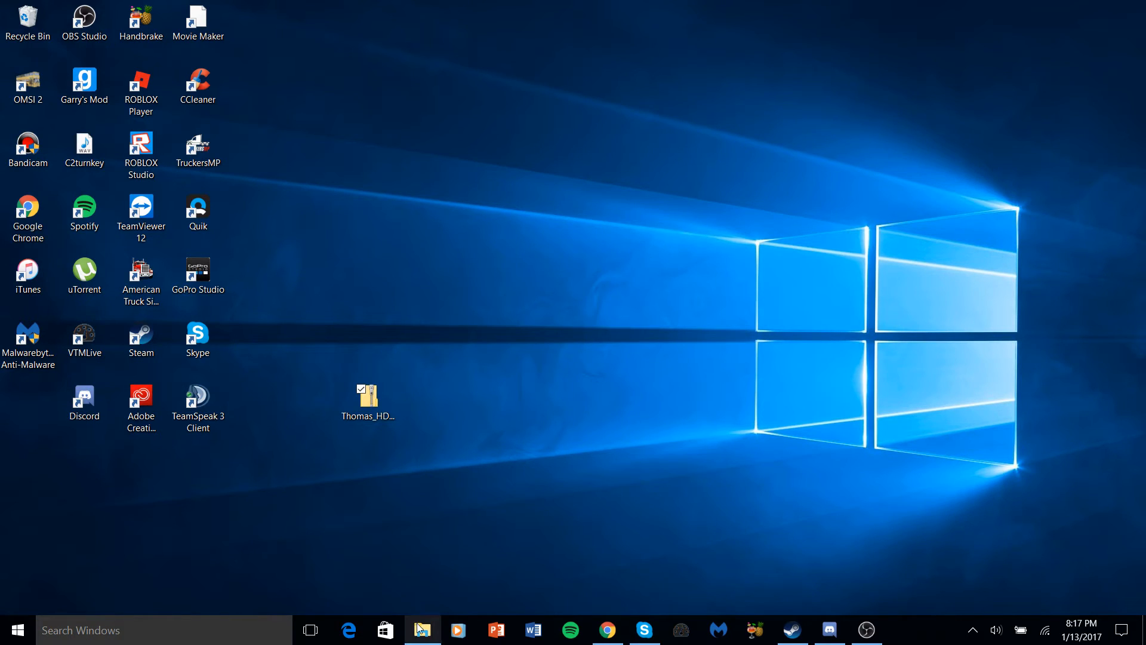
left_click(422, 630)
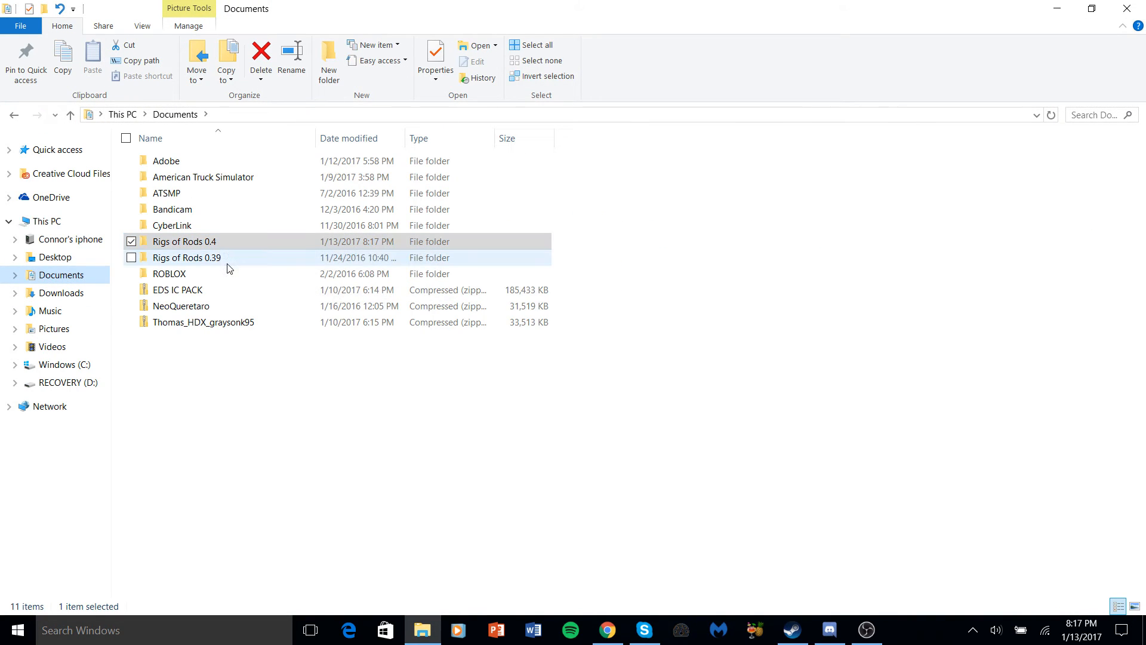
double_click(185, 241)
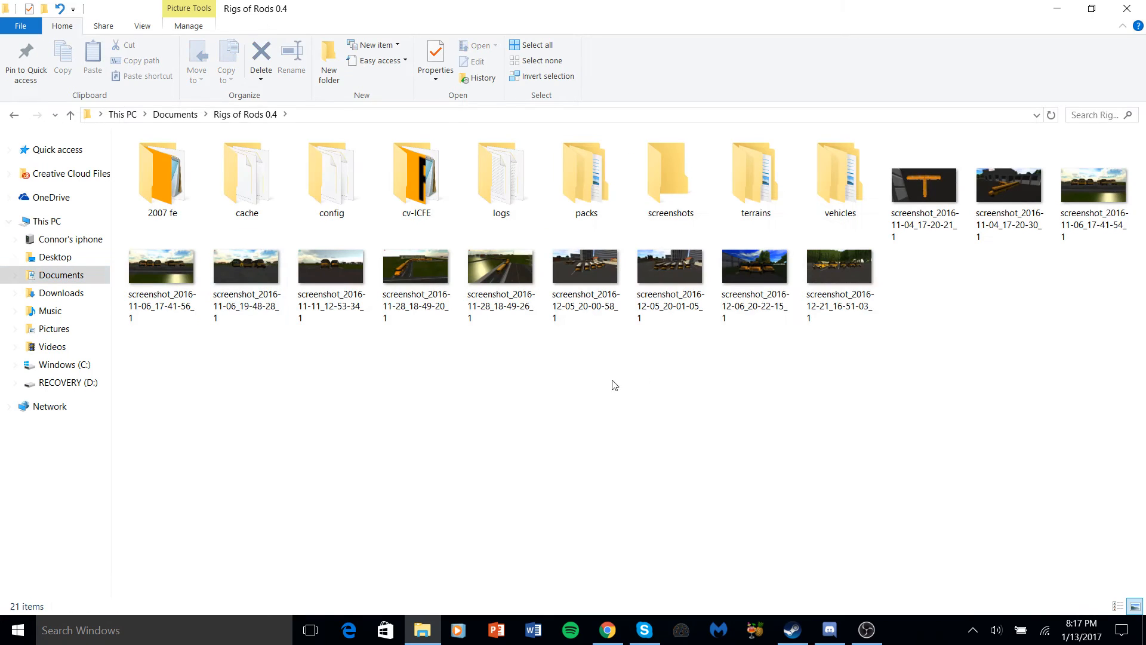
double_click(839, 179)
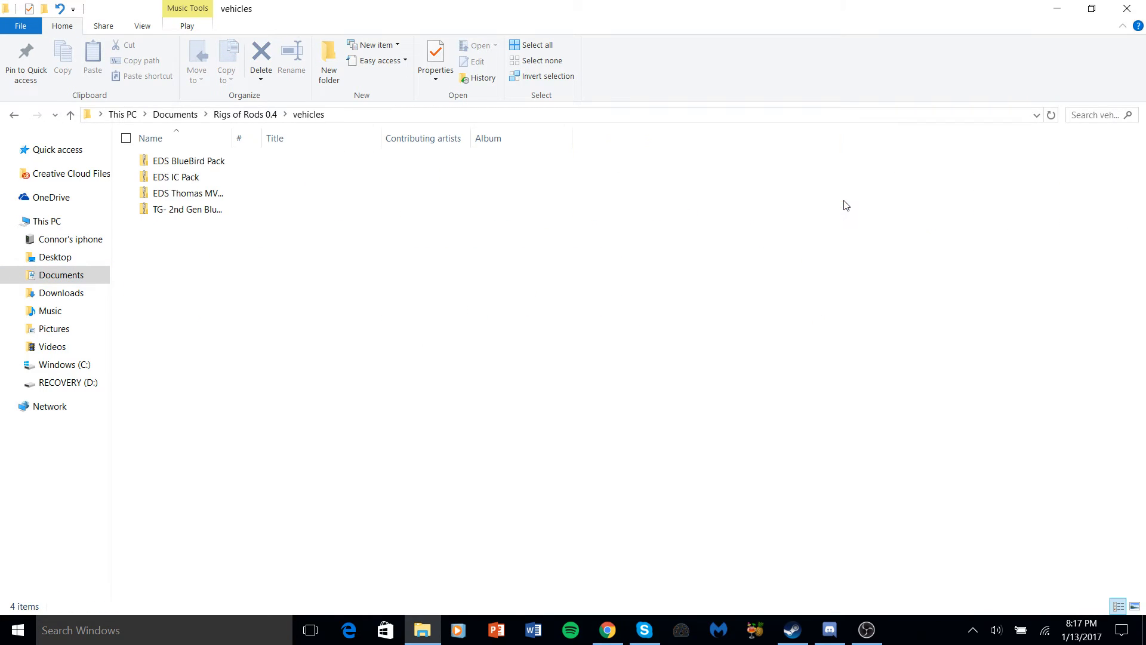
left_click(1092, 9)
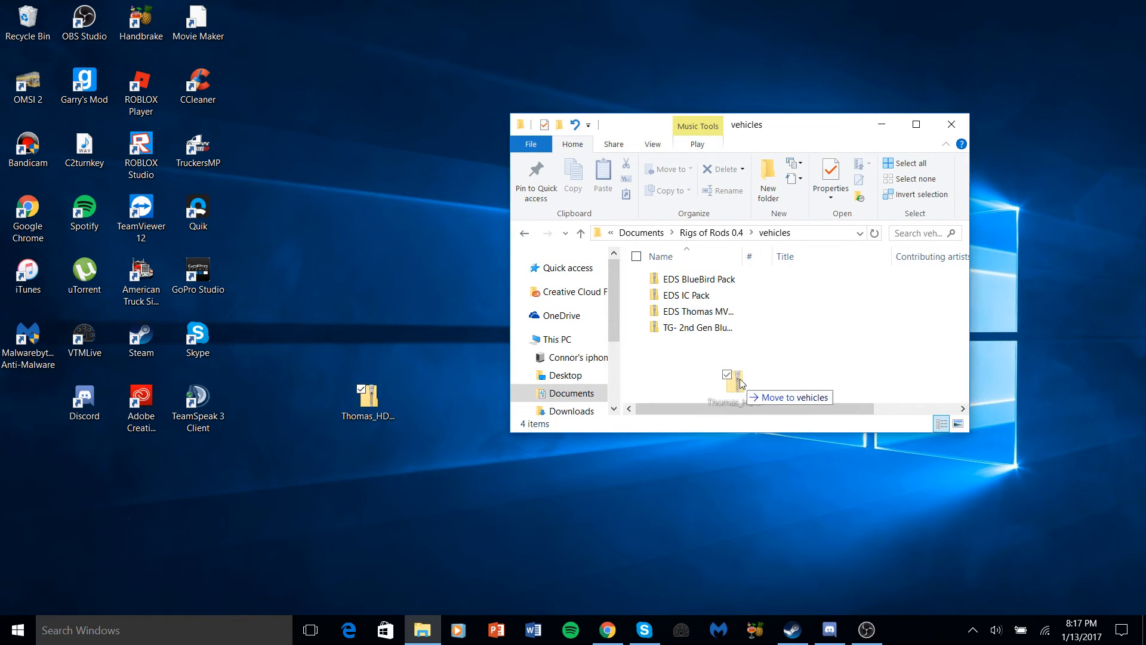
left_click(580, 233)
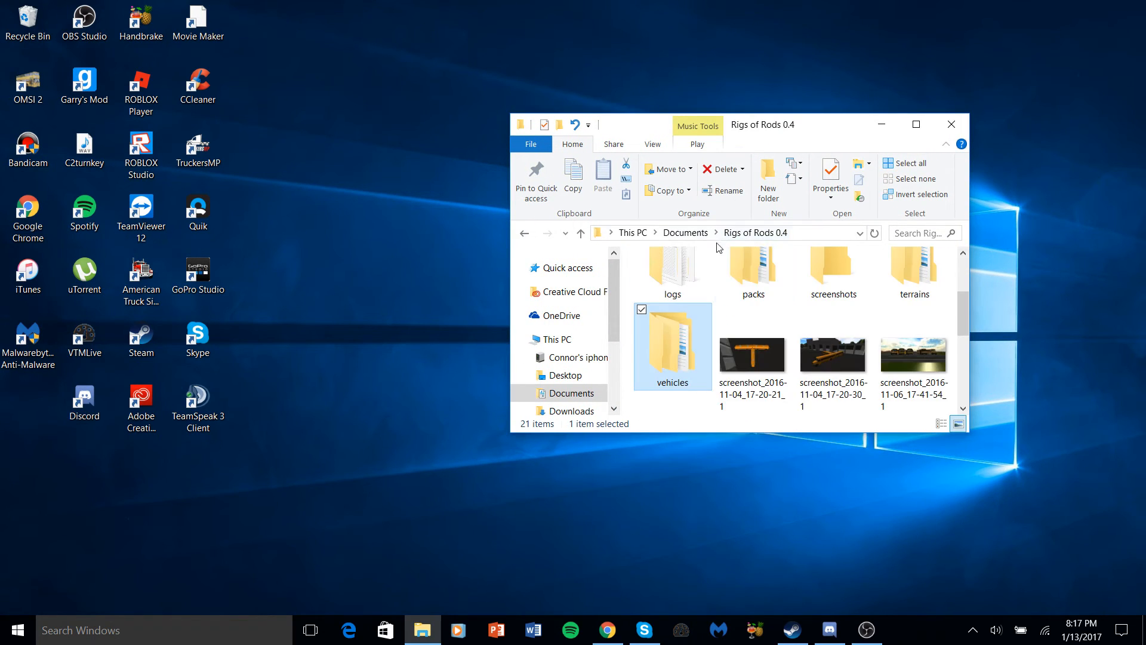
Step: Look inside the terrains folder, return, and open the packs folder of map packs
double_click(912, 271)
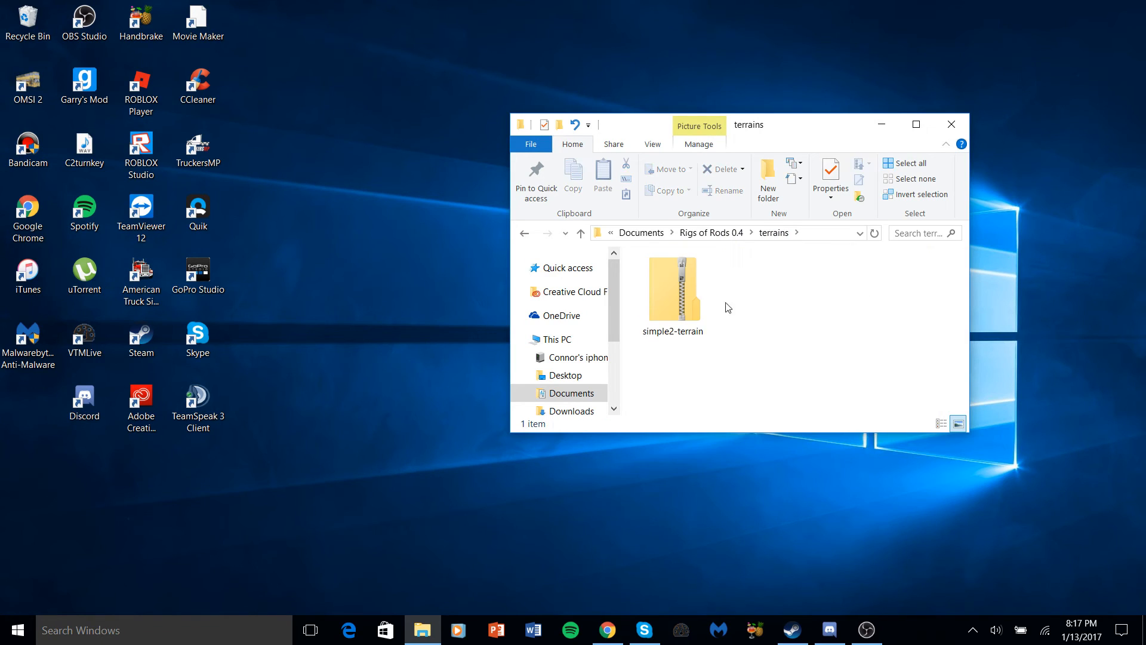
left_click(580, 233)
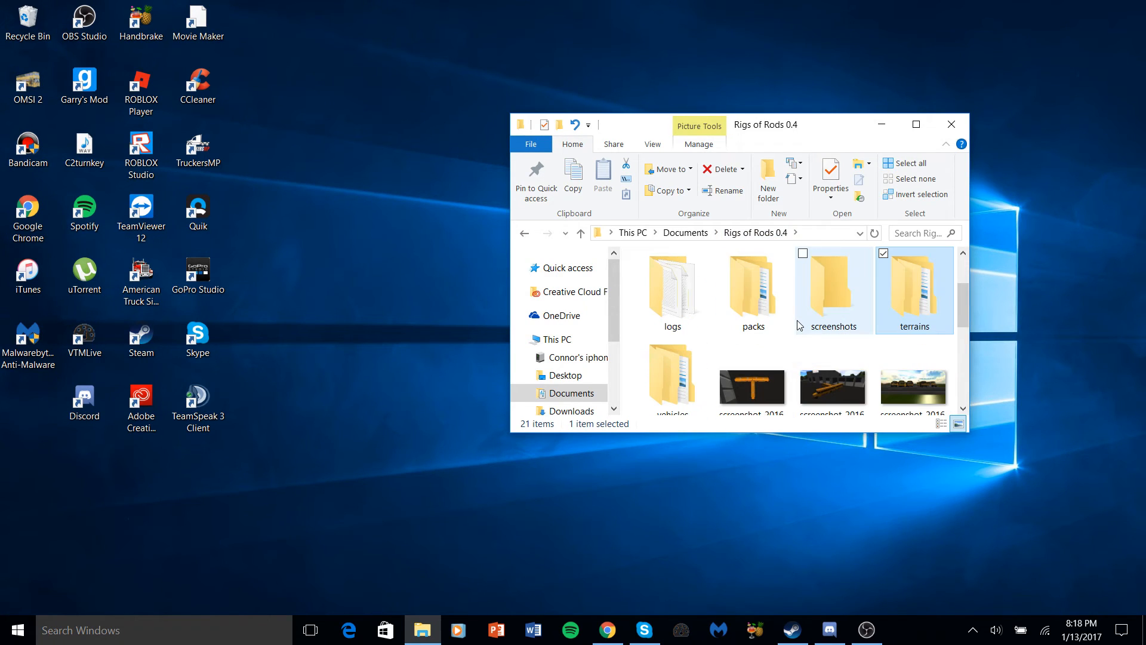
double_click(753, 293)
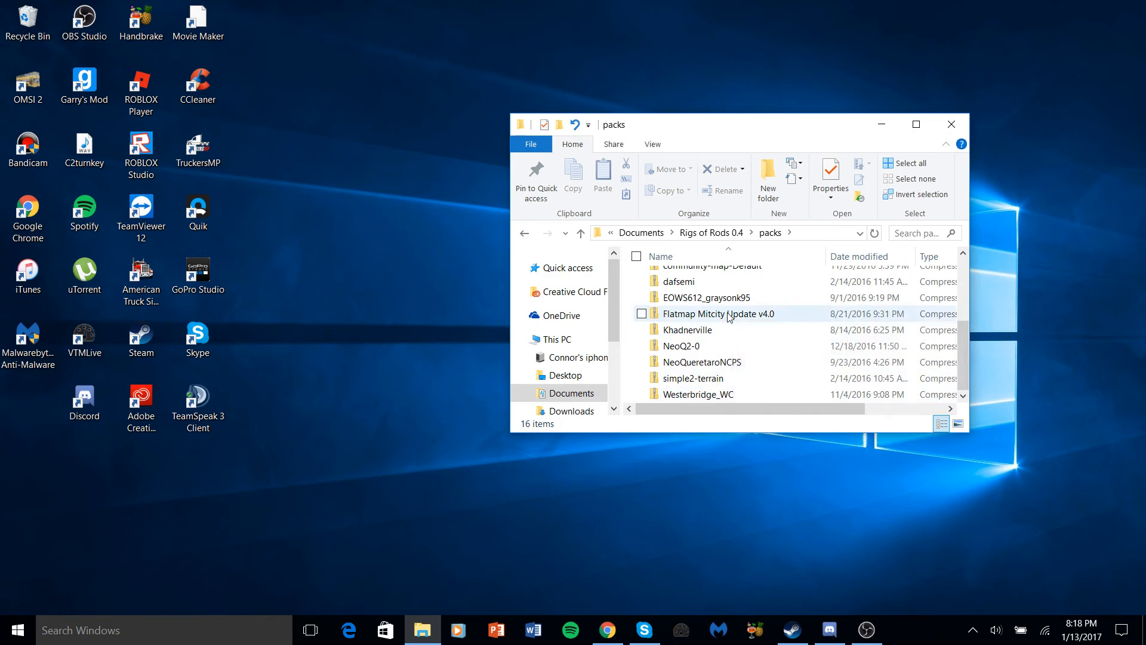
mouse_move(870, 546)
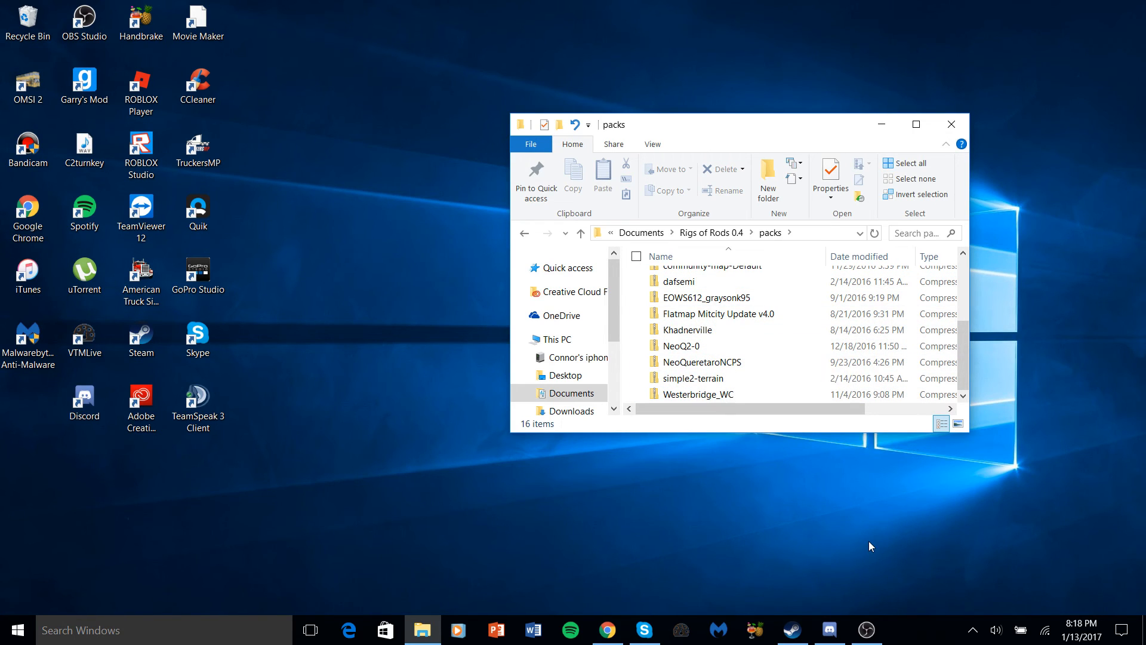
mouse_move(933, 600)
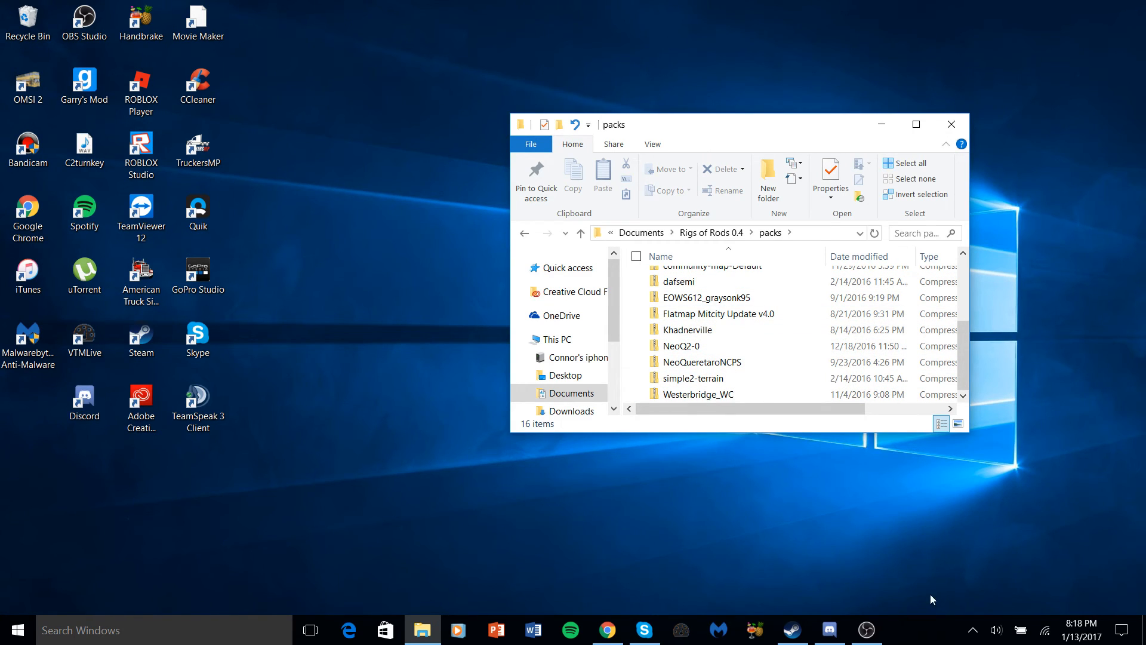
mouse_move(917, 602)
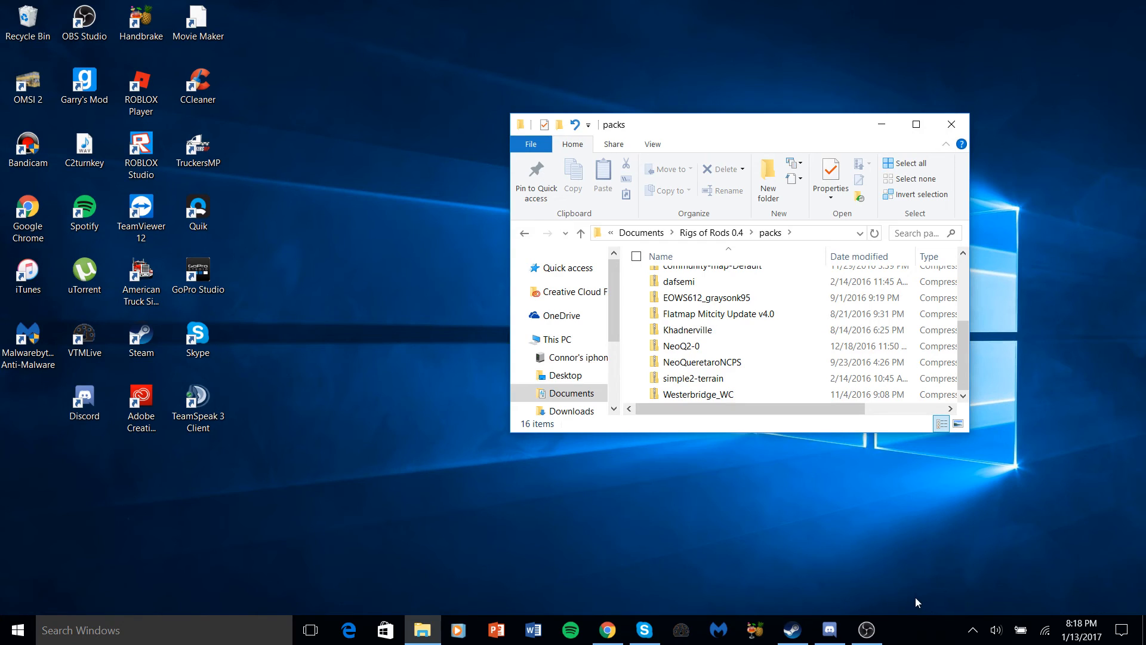
mouse_move(878, 549)
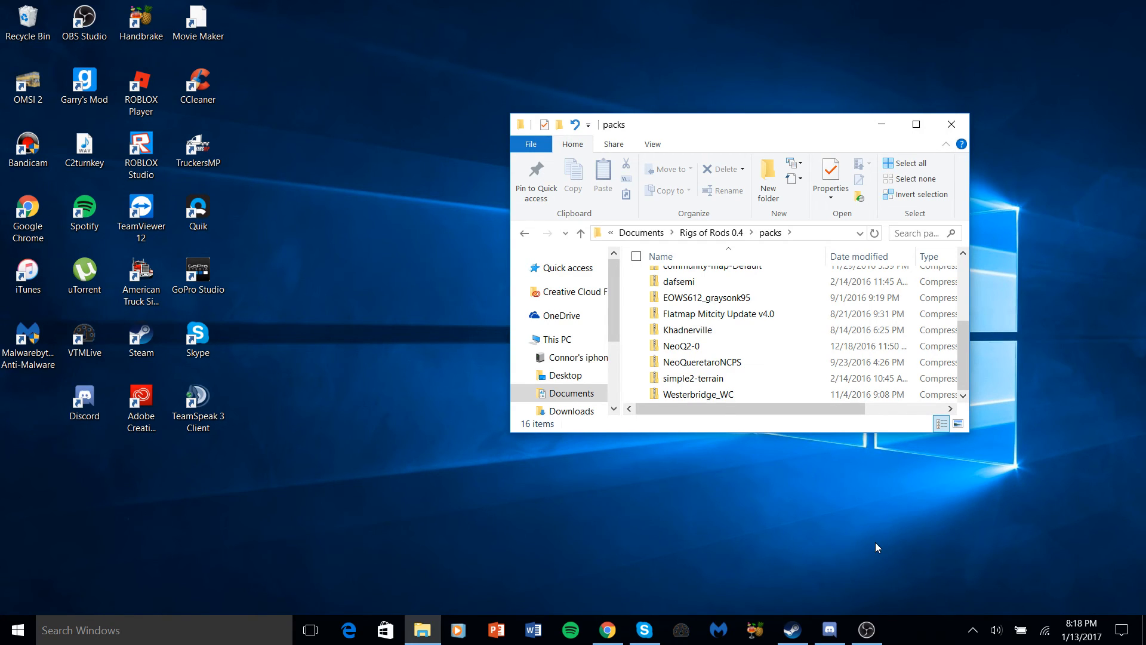
mouse_move(877, 558)
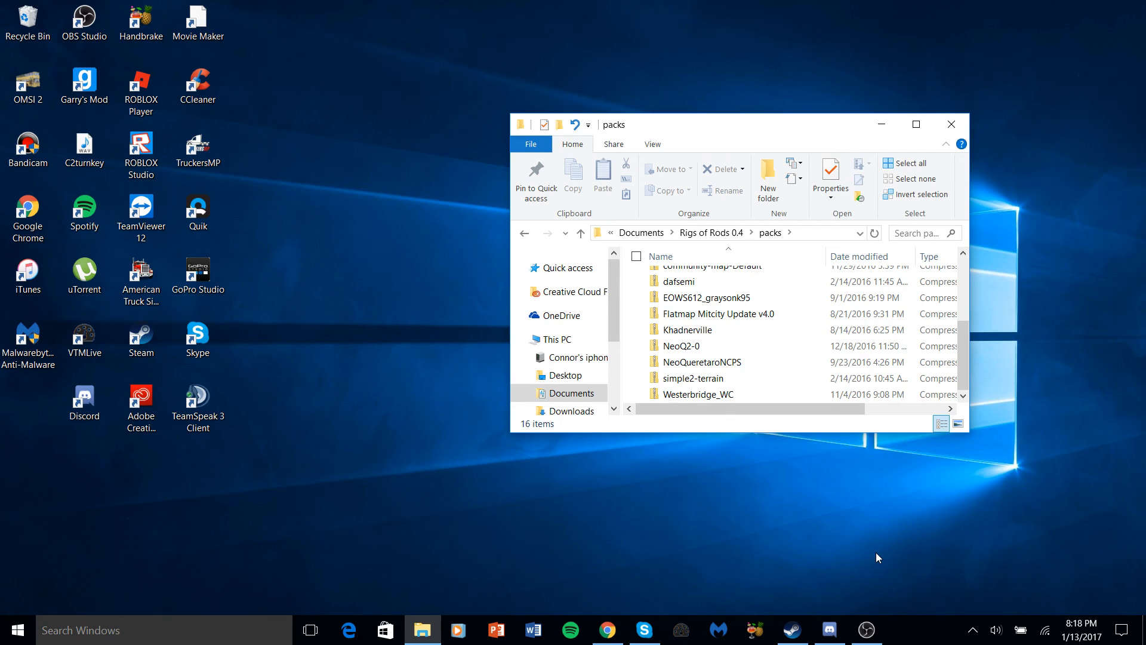
mouse_move(865, 584)
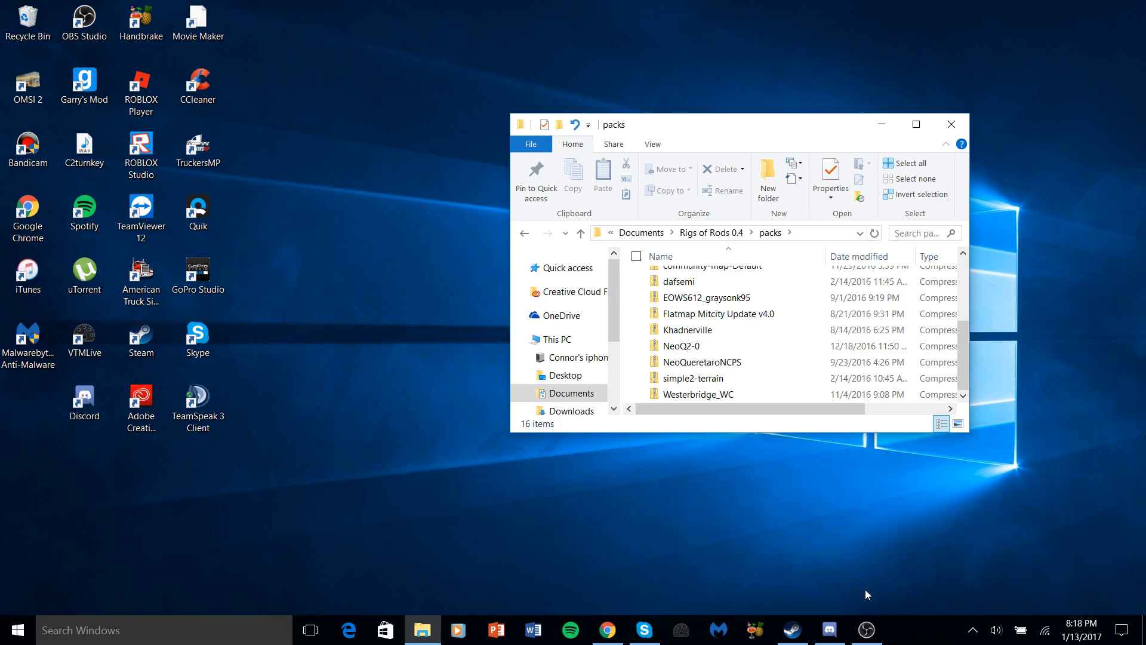
mouse_move(830, 538)
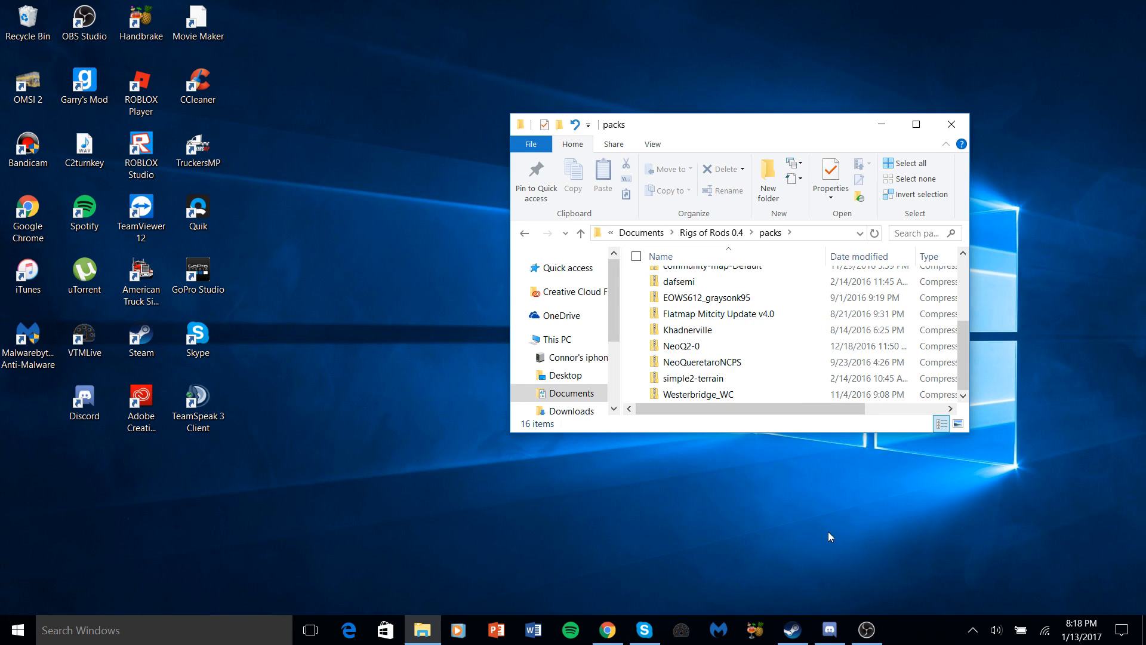
left_click(867, 629)
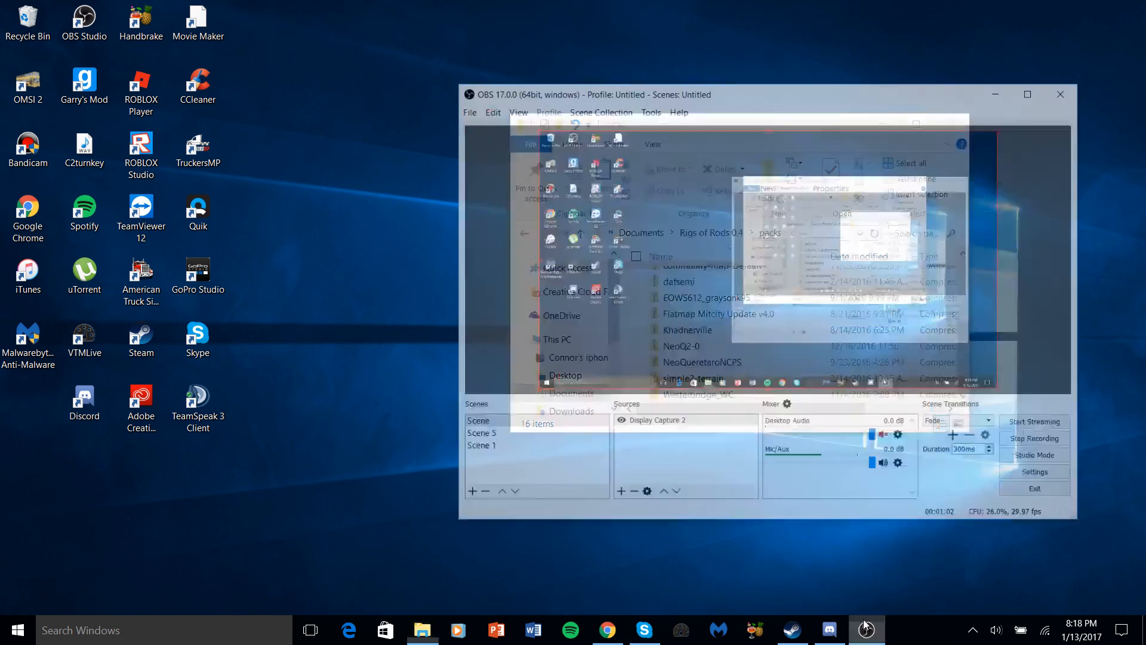